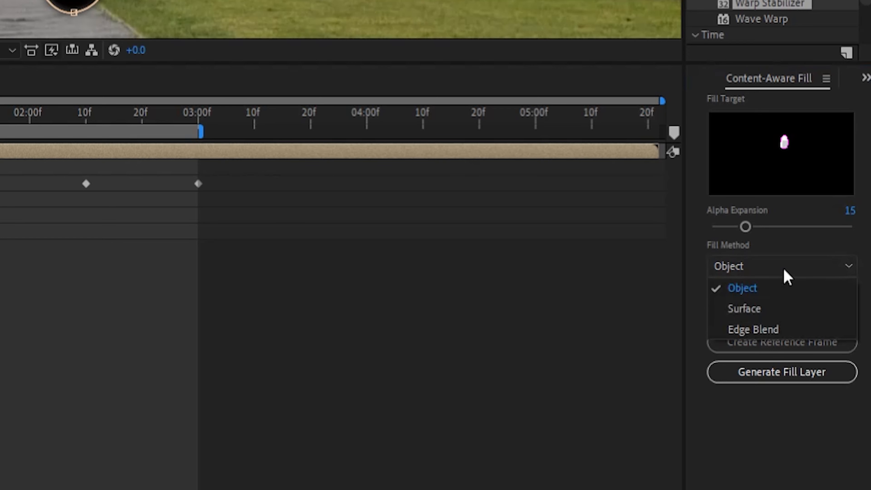
Choose Object as the Content-Aware Fill method, keeping the Work Area range.
click(742, 287)
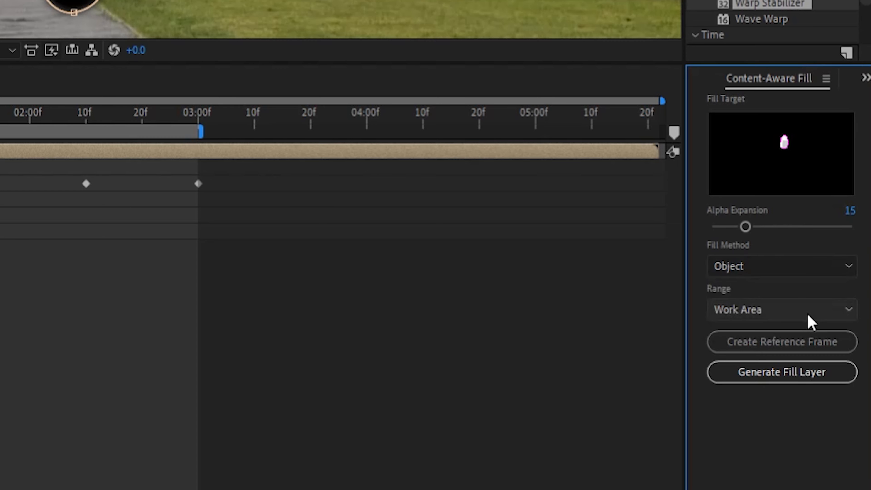